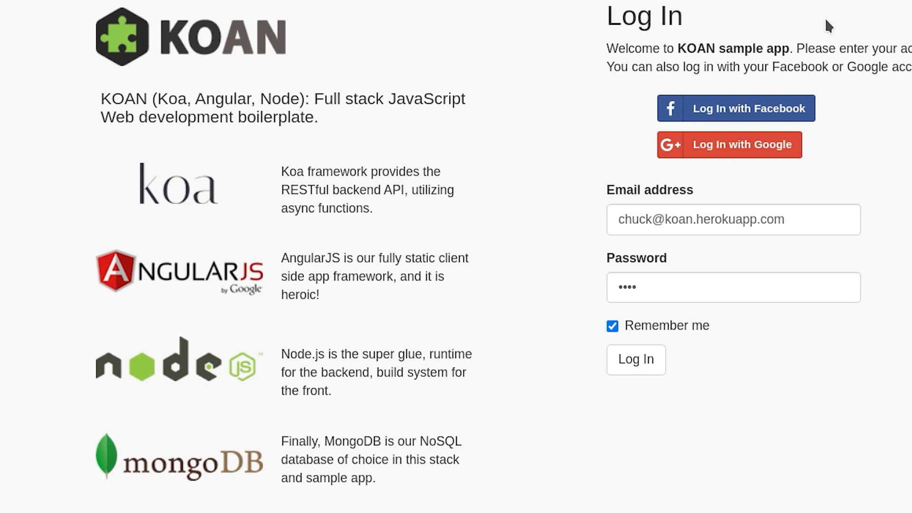
Step: Log into the KOAN demo with prefilled credentials, then go to its GitHub repository
click(635, 359)
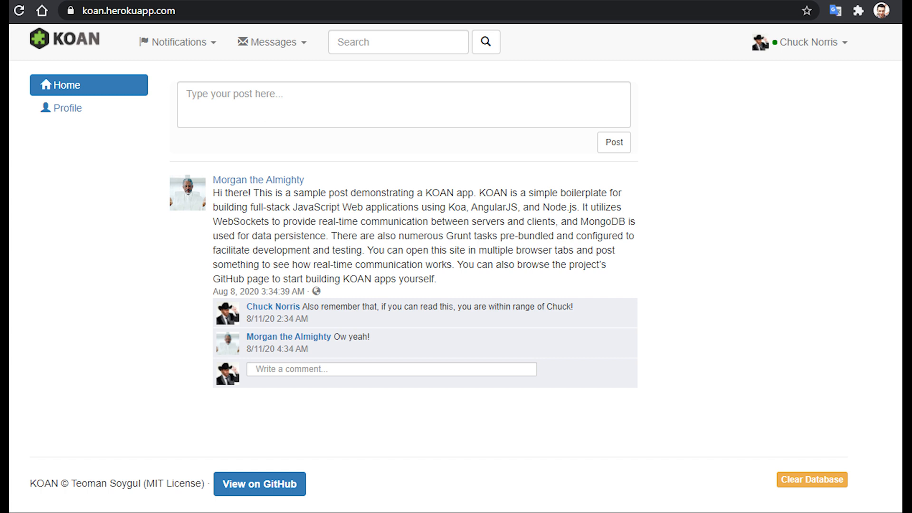
click(260, 484)
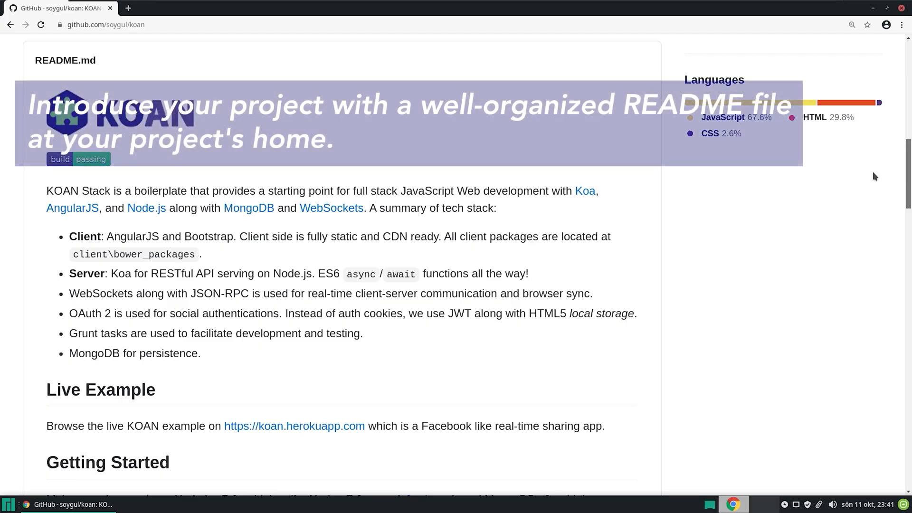
Step: Scroll the soygul/koan README past Live Example and Getting Started to Heroku Deployment
scroll(down, 3)
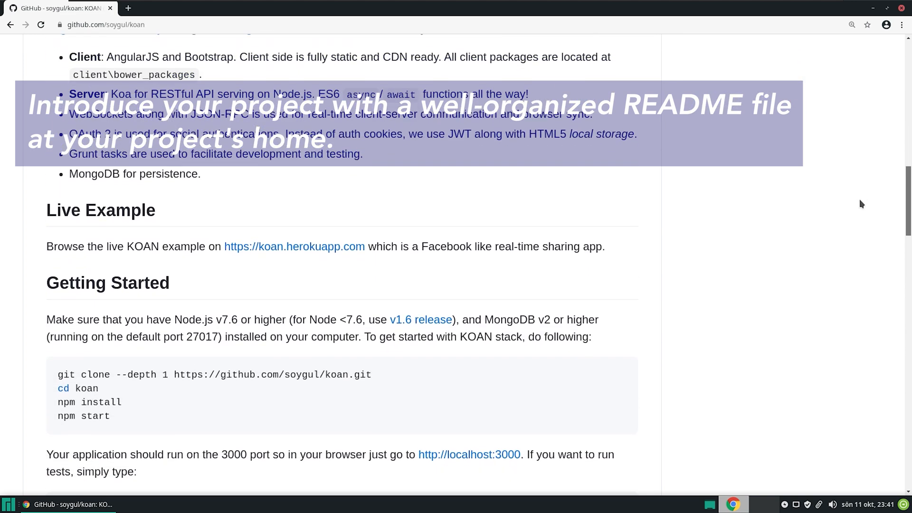
scroll(up, 3)
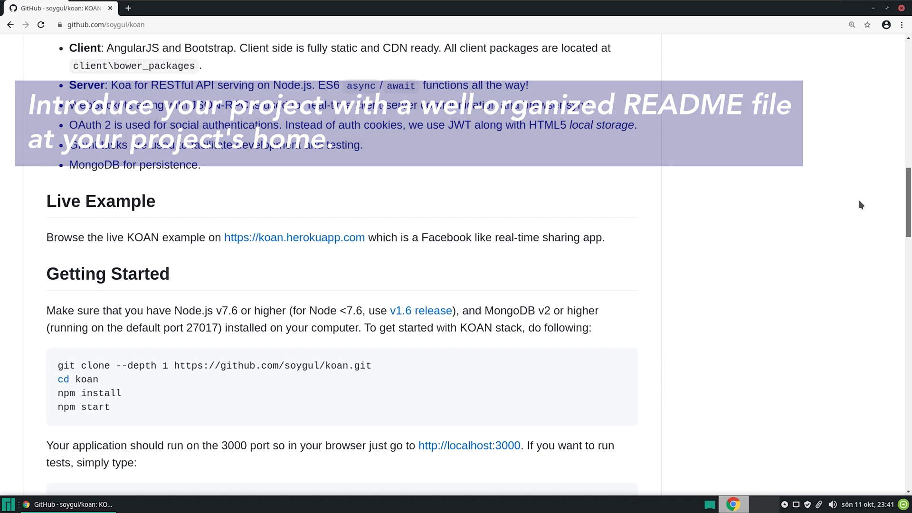
scroll(down, 3)
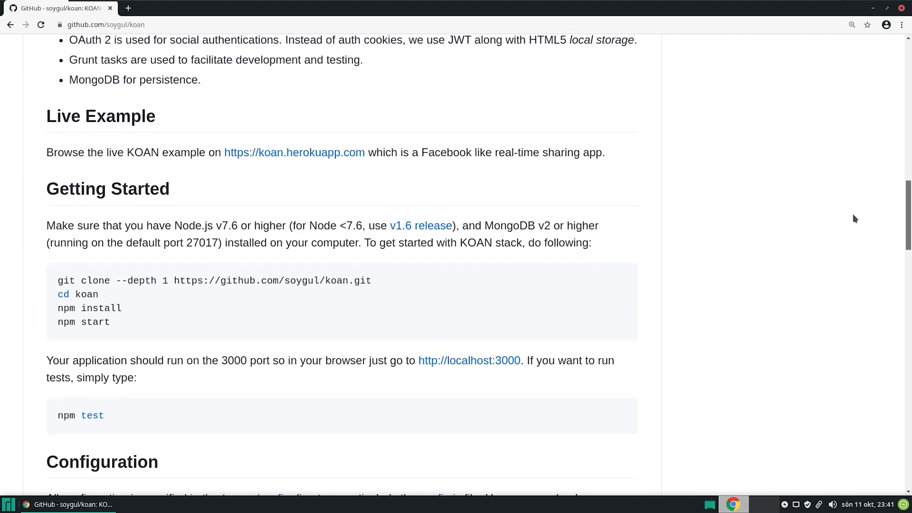
scroll(down, 3)
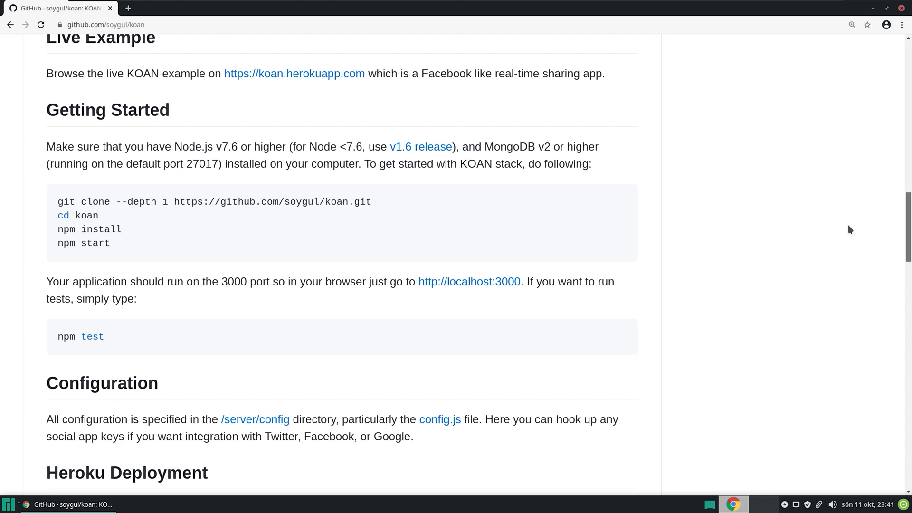
scroll(down, 3)
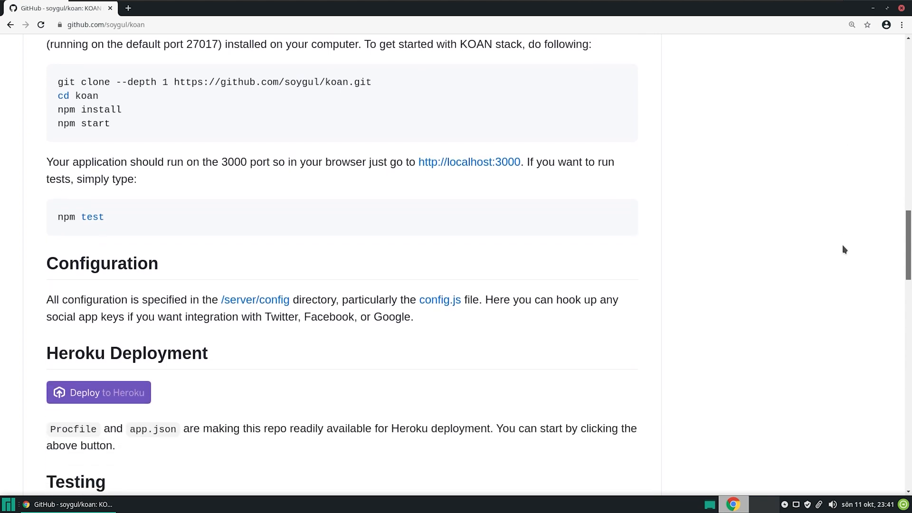
scroll(down, 3)
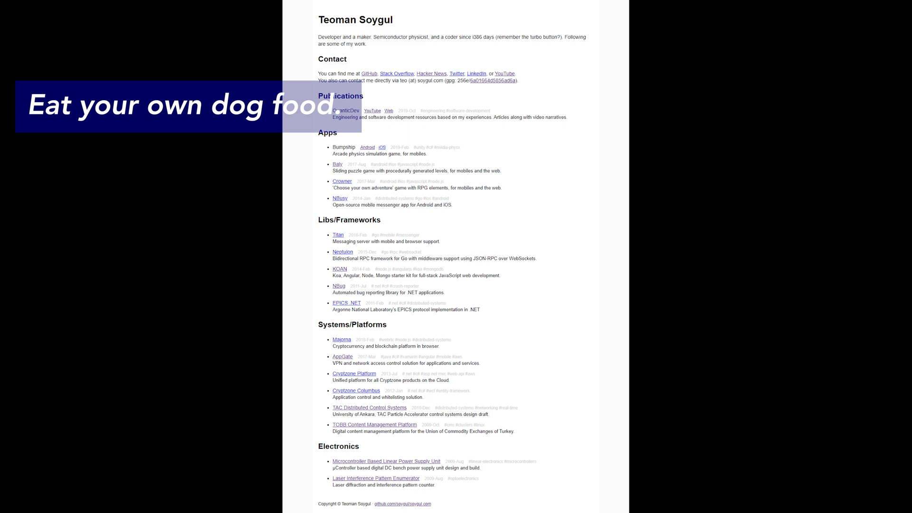
Step: Show the KOAN repository's 61 closed issues (is:issue is:closed)
click(339, 268)
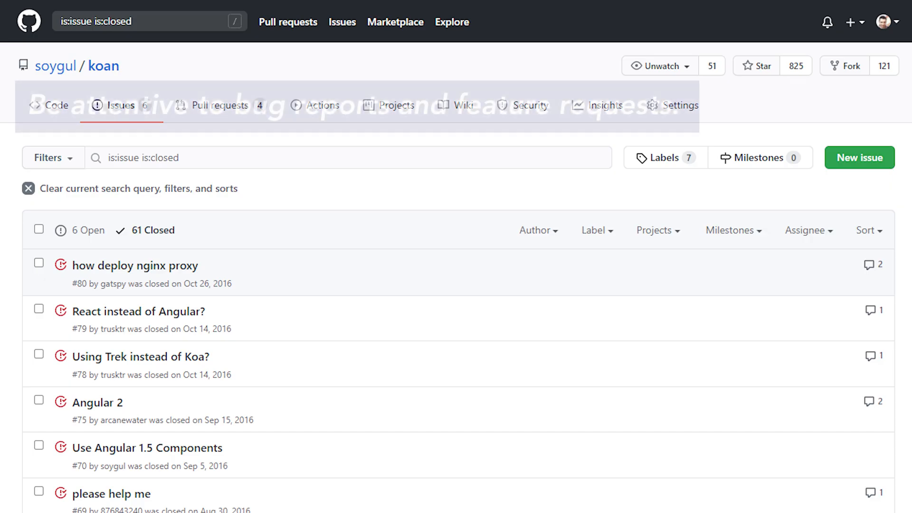